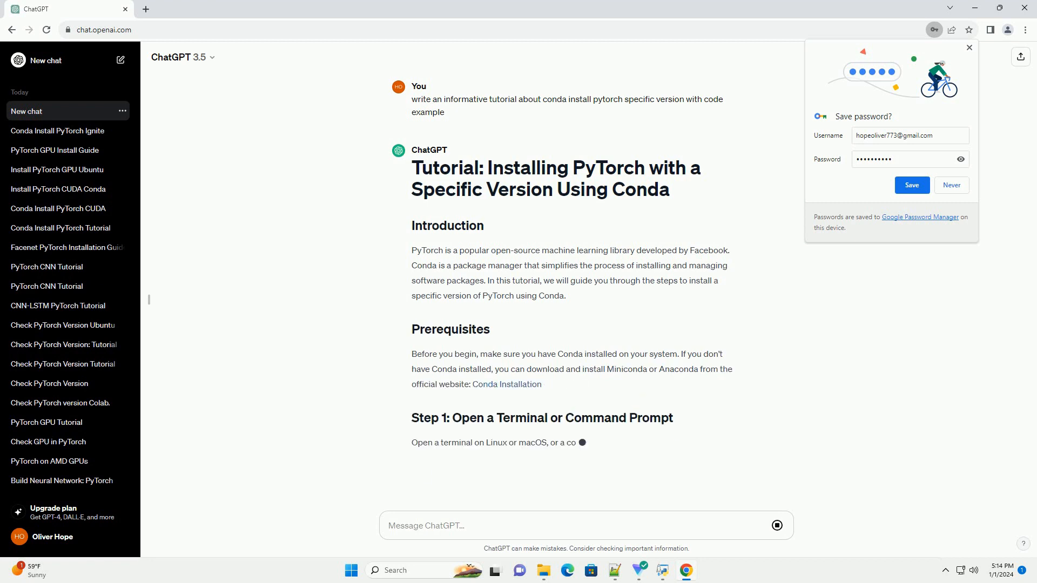
scroll("down", 3)
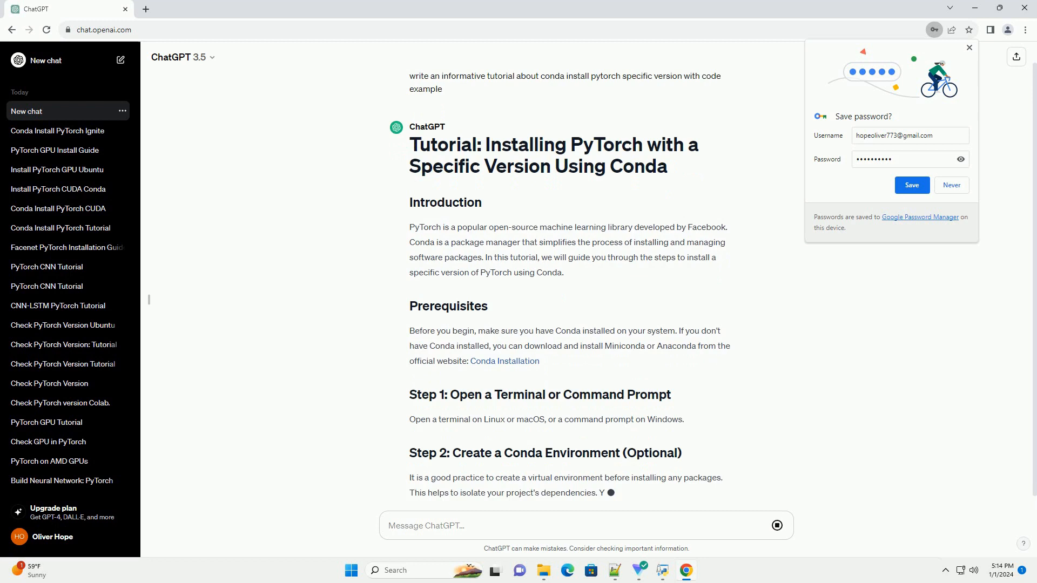
scroll("down", 3)
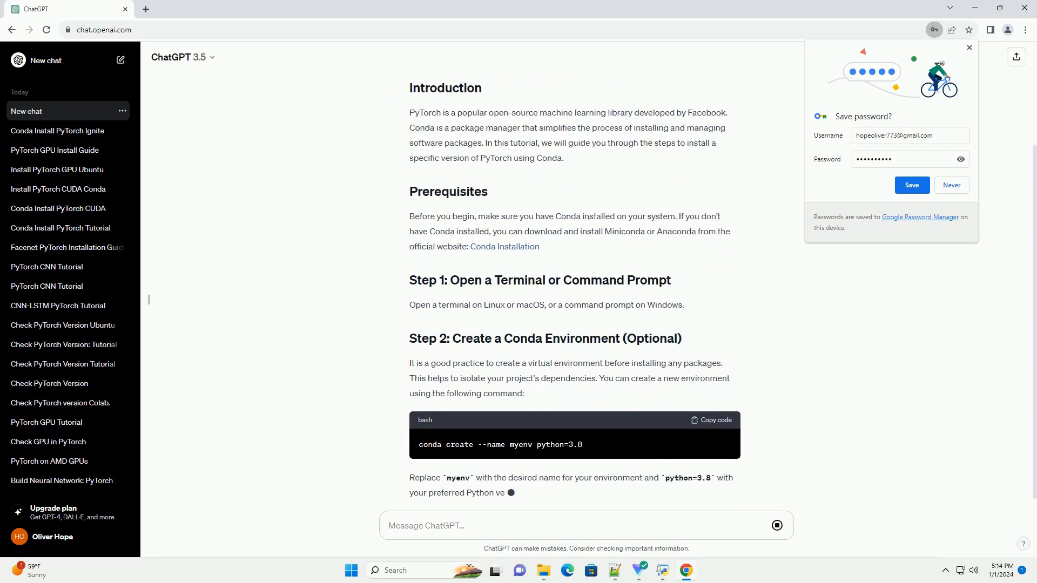
scroll("down", 3)
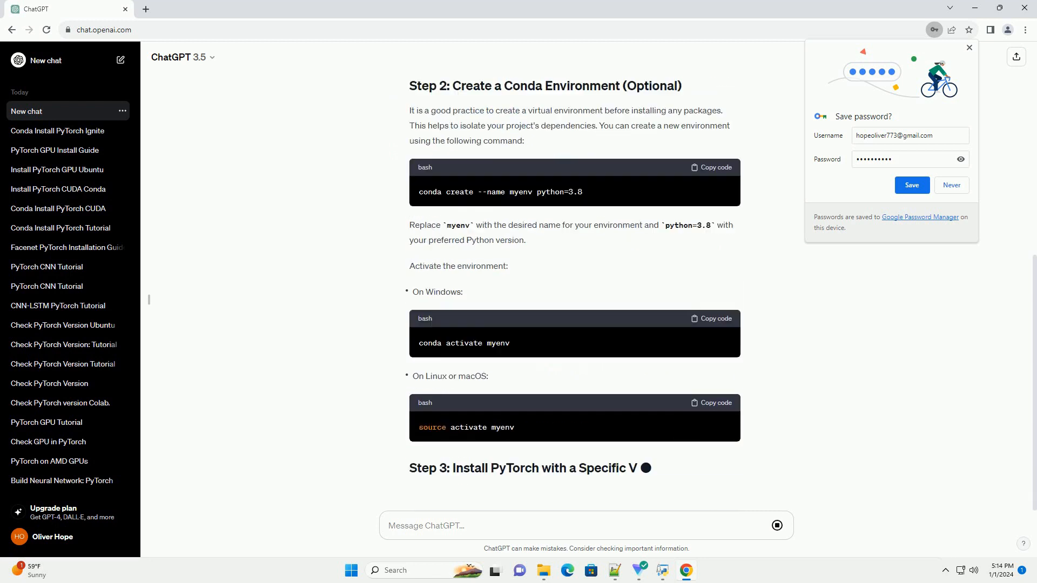
scroll("down", 3)
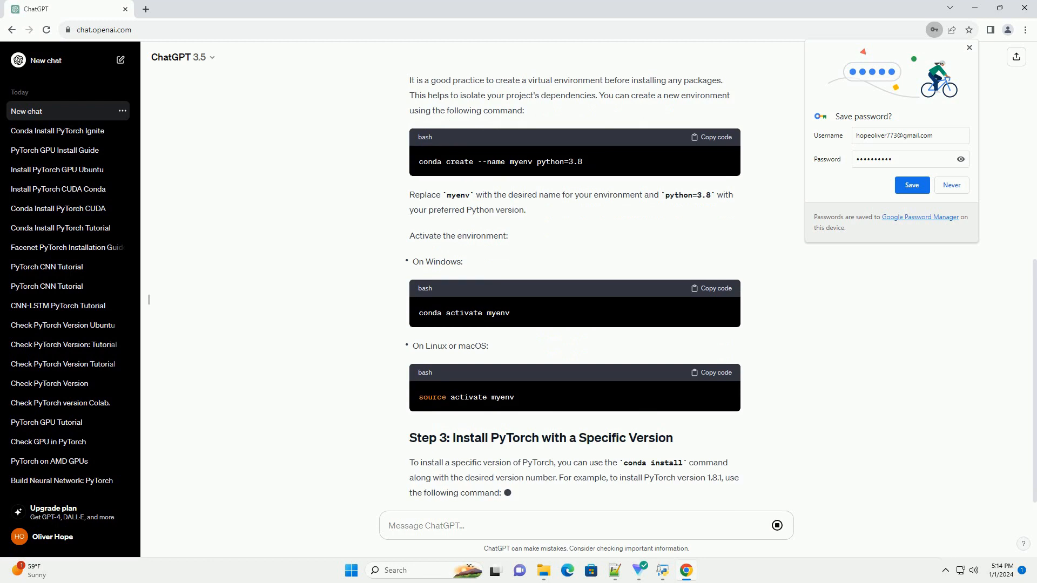
scroll("down", 3)
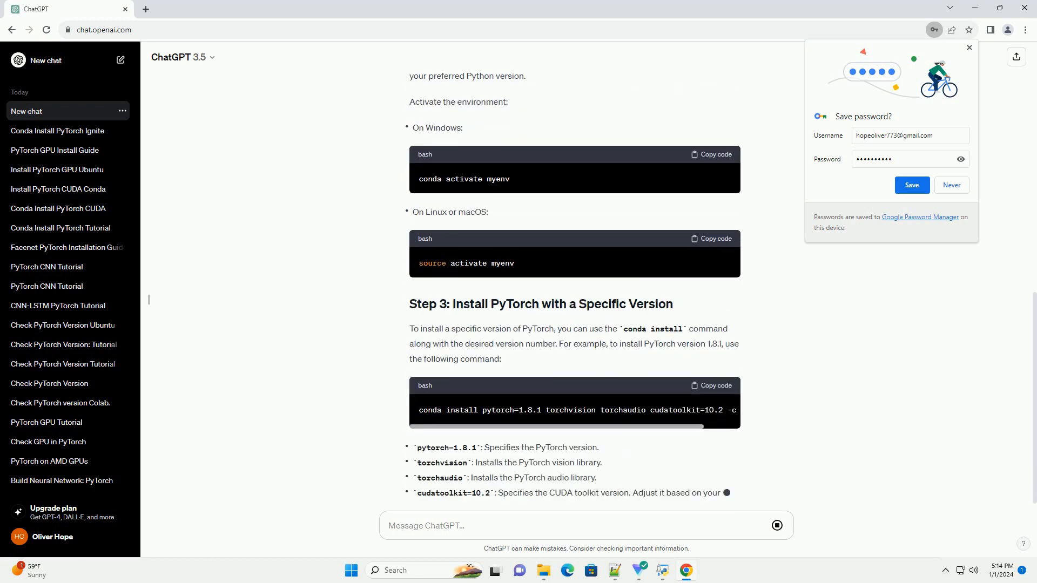
scroll("down", 3)
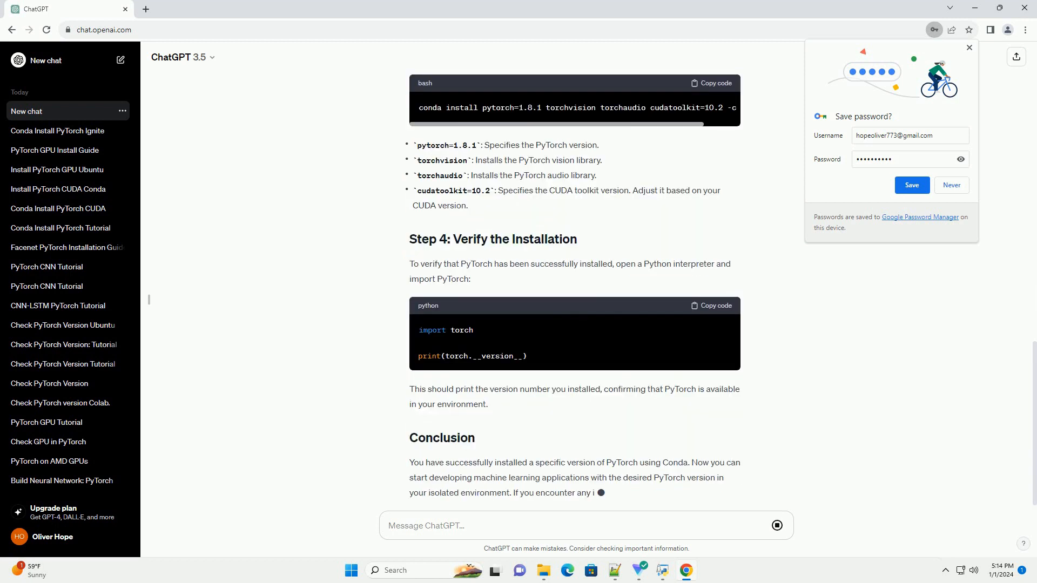
scroll("down", 3)
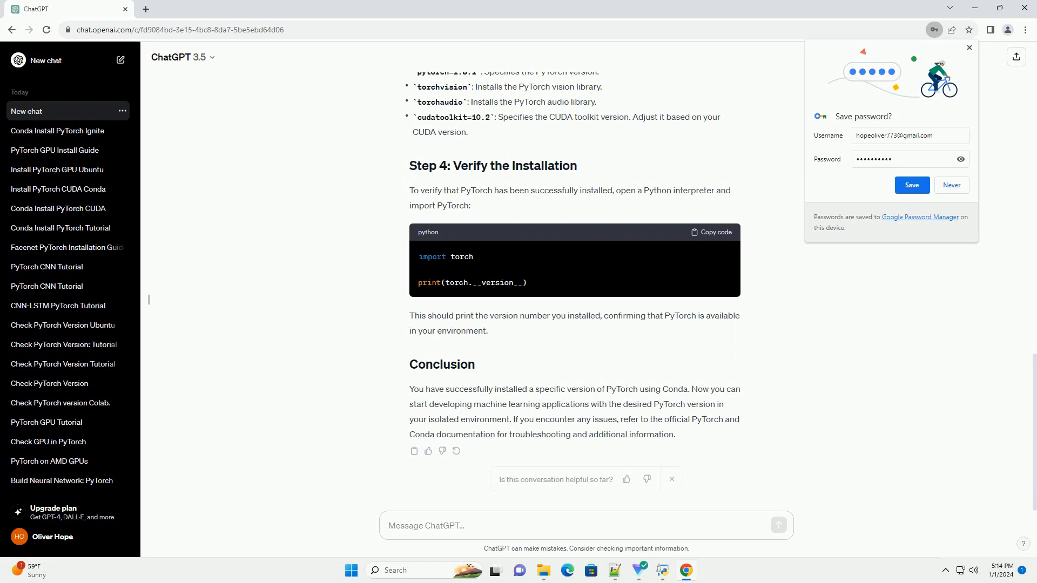